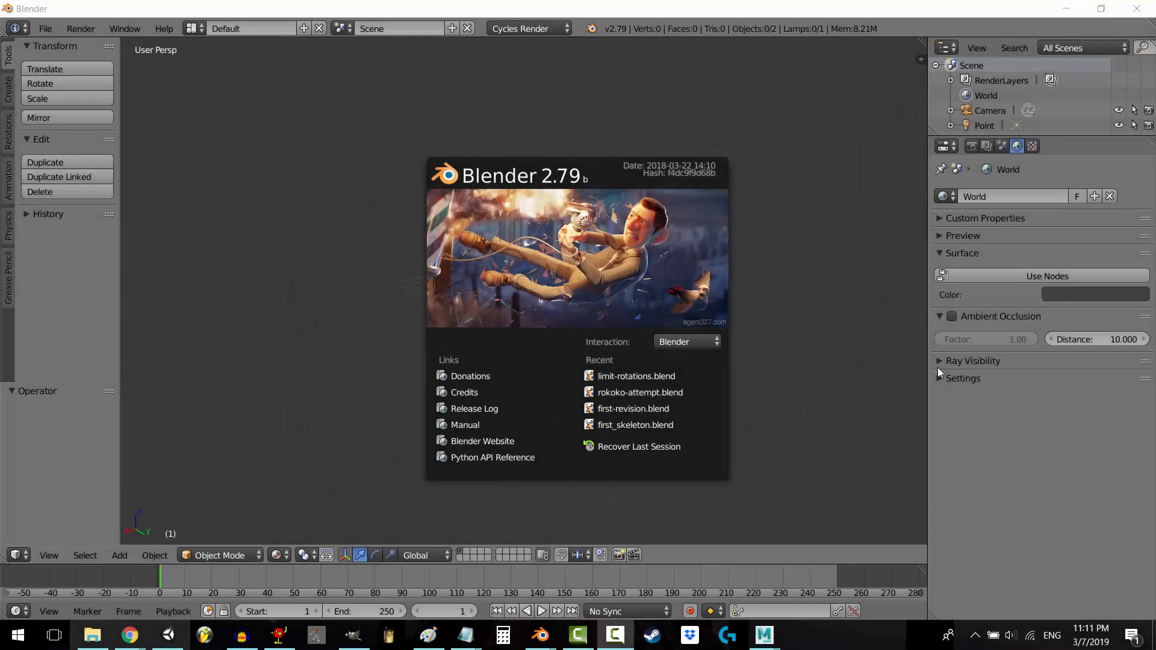
mouse_move(829, 396)
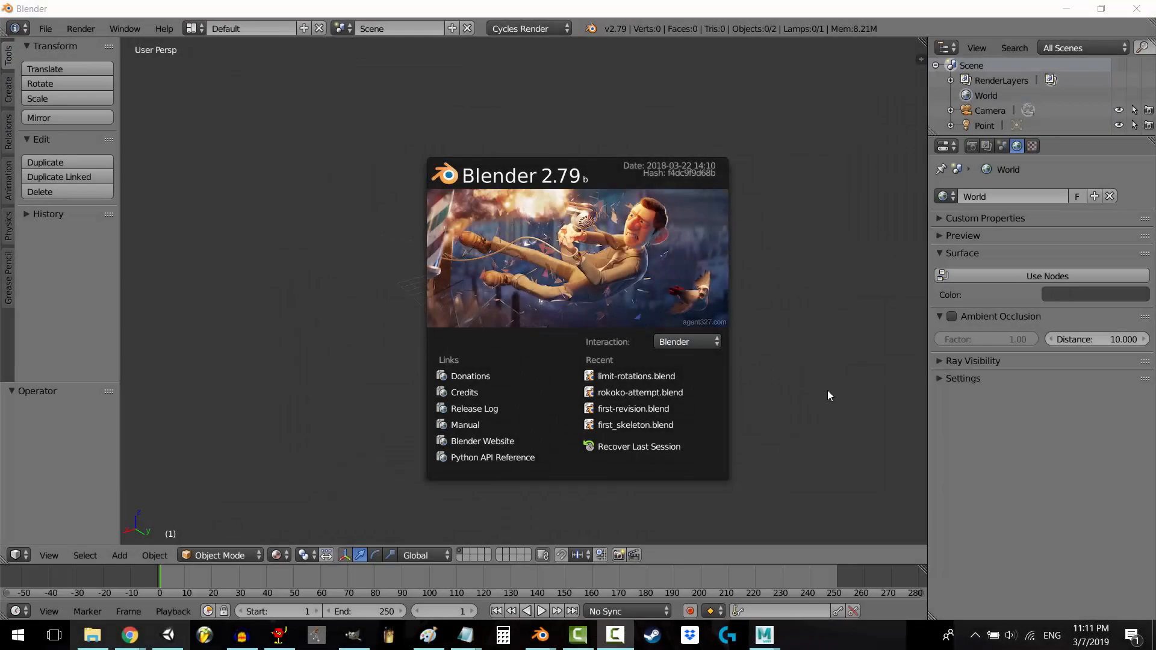
mouse_move(368, 171)
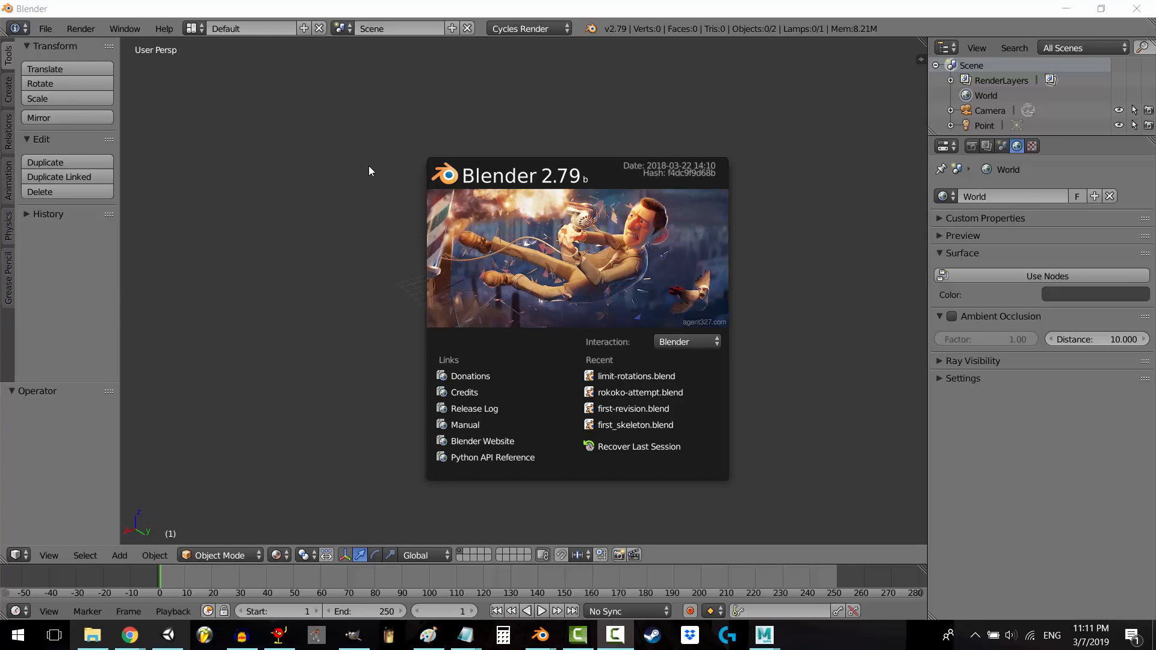
mouse_move(742, 287)
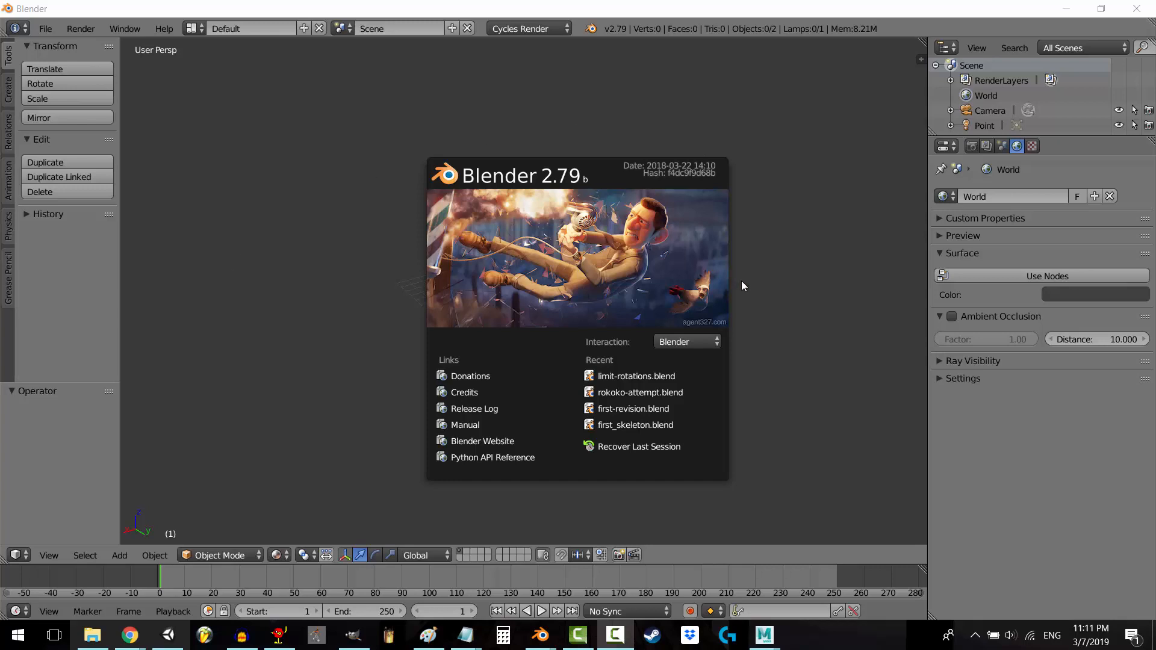
mouse_move(807, 293)
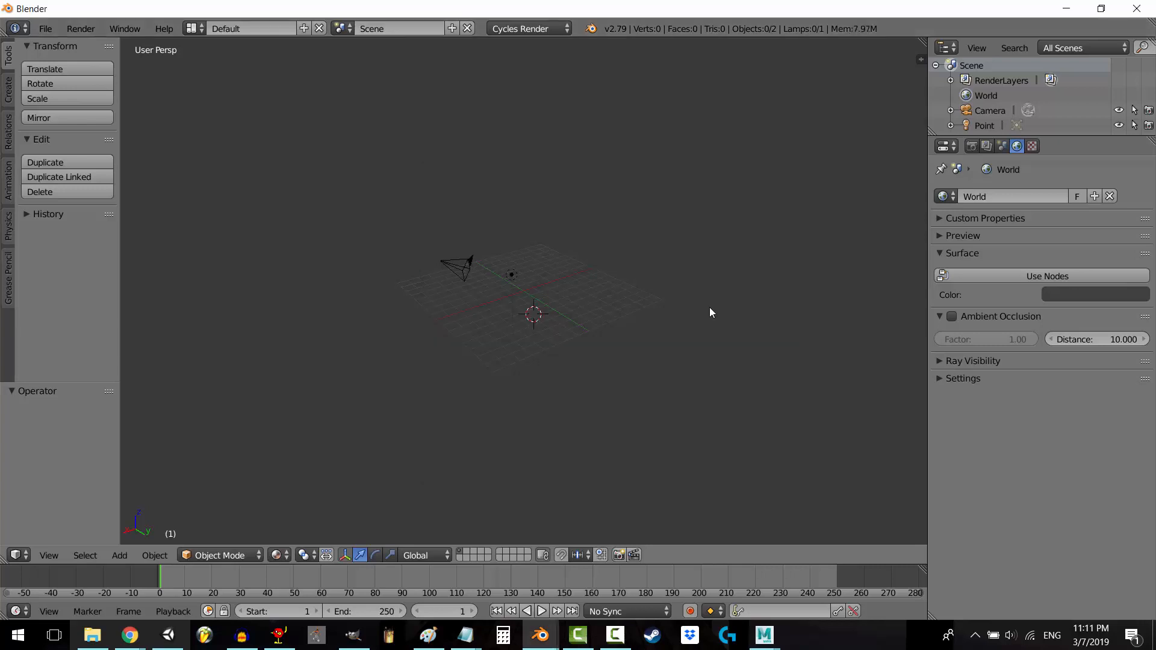
- Bring up the Wavefront OBJ import browser from the File menu
click(45, 28)
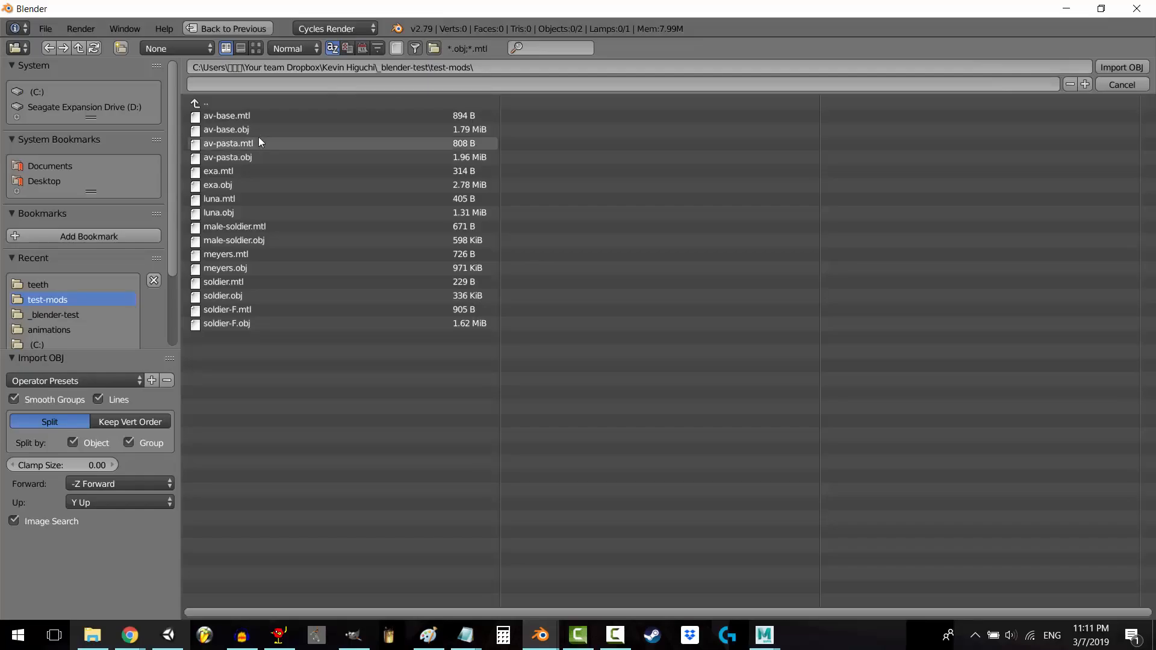
mouse_move(273, 240)
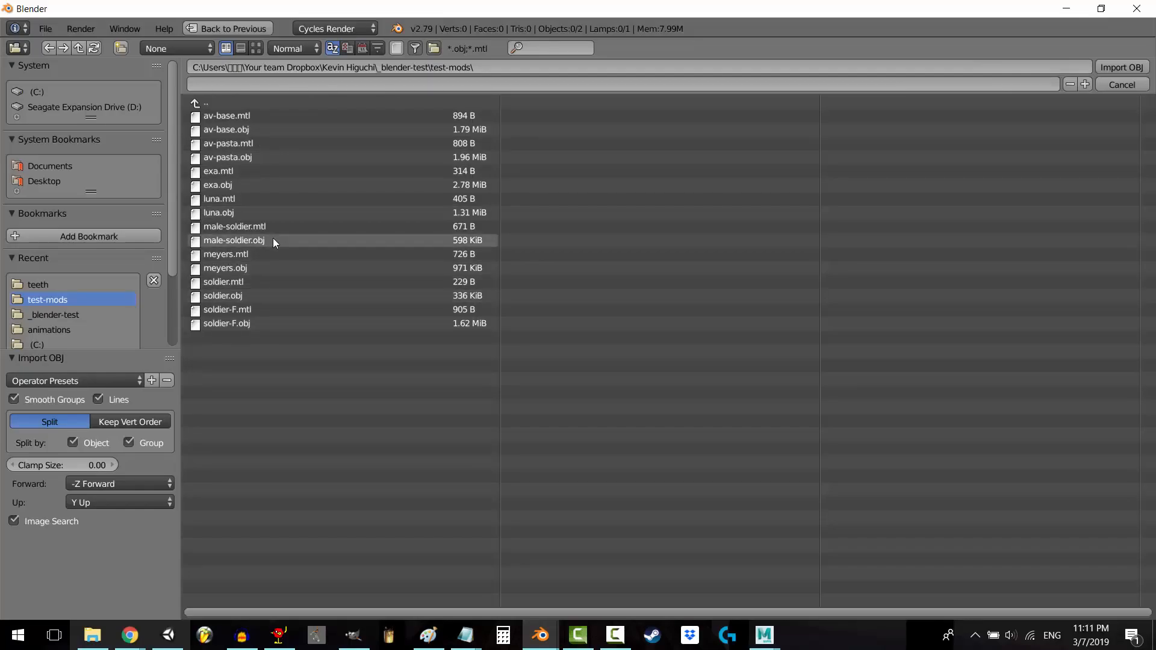
mouse_move(263, 324)
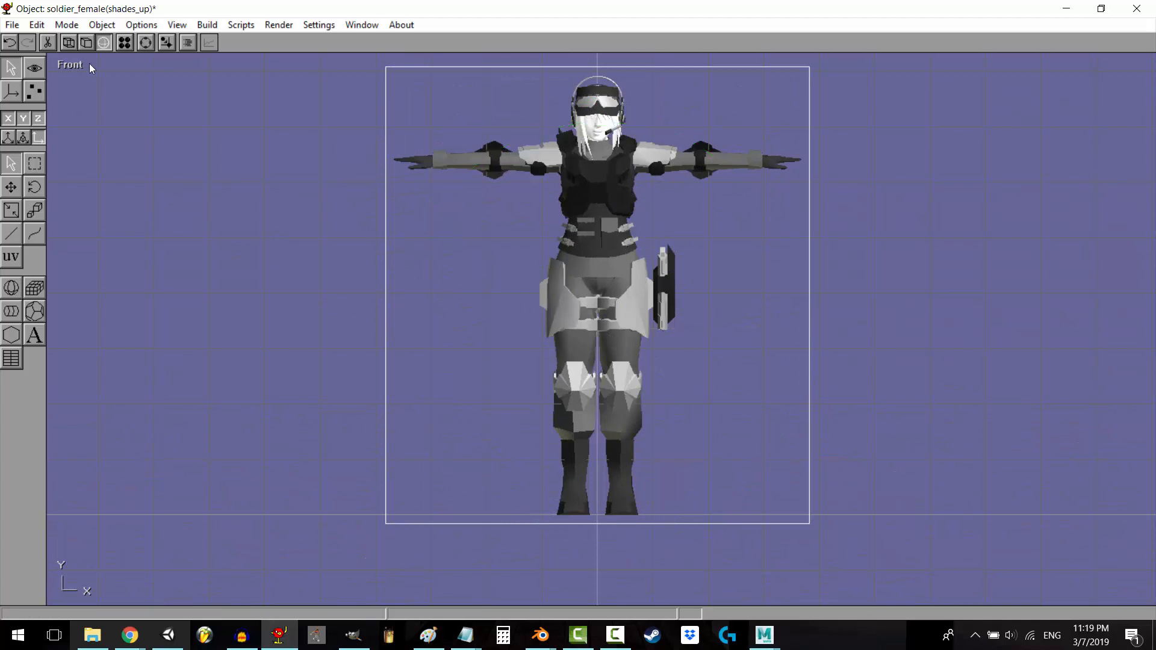
mouse_move(340, 194)
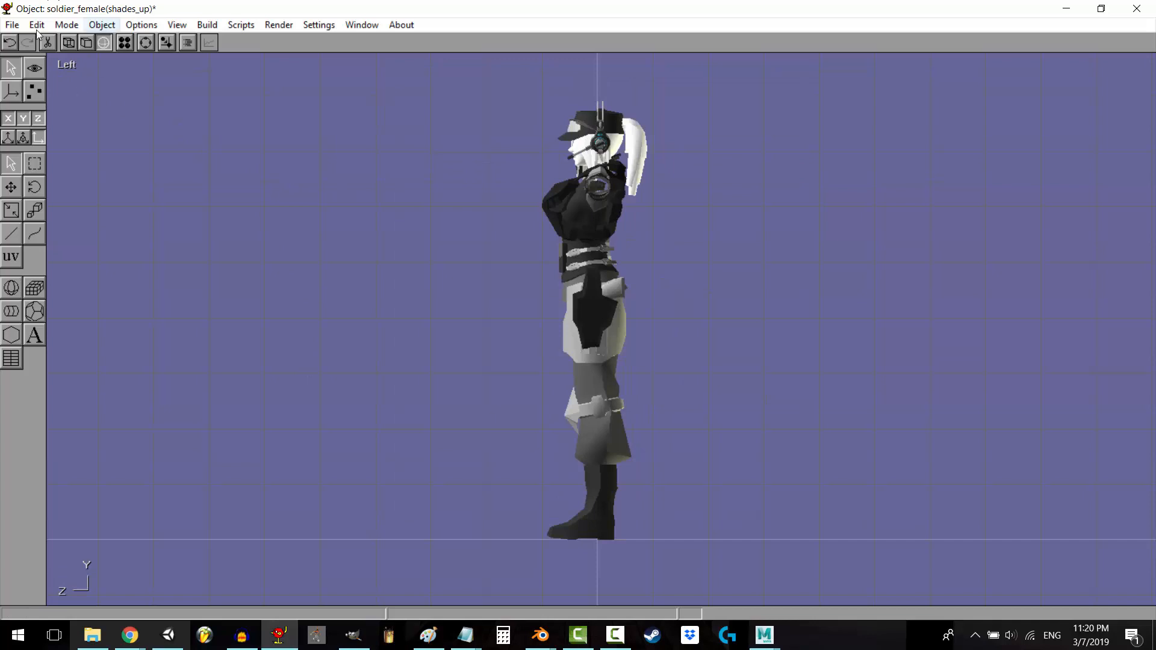
mouse_move(383, 300)
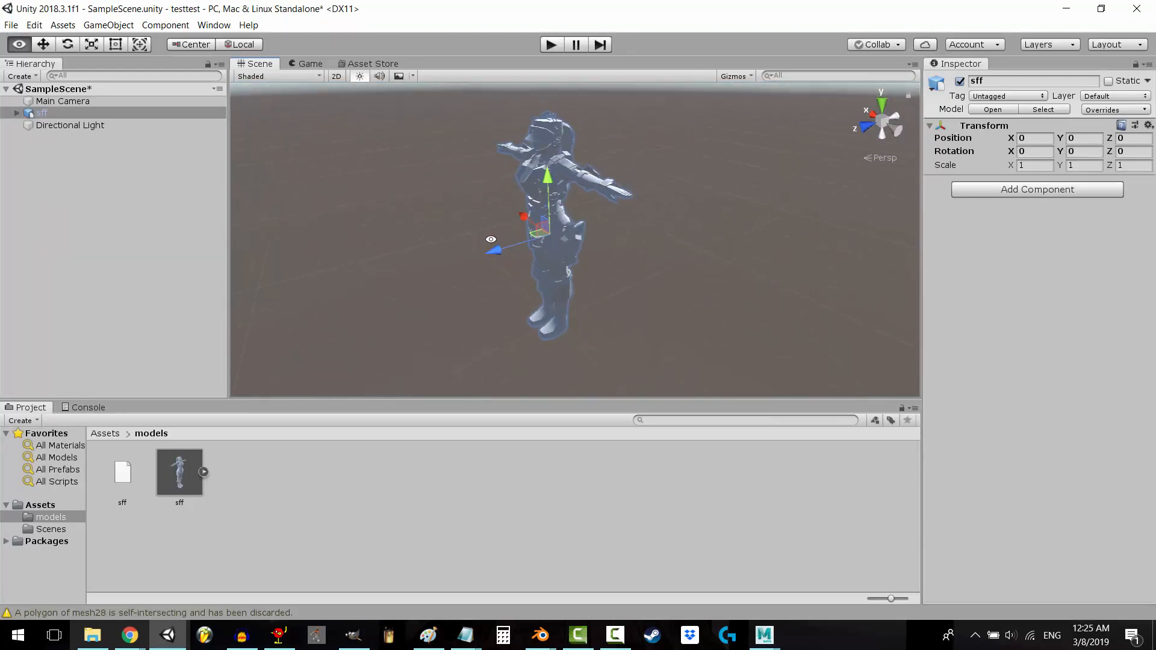
- Show the imported sff soldier model standing in Unity's sample scene
click(540, 634)
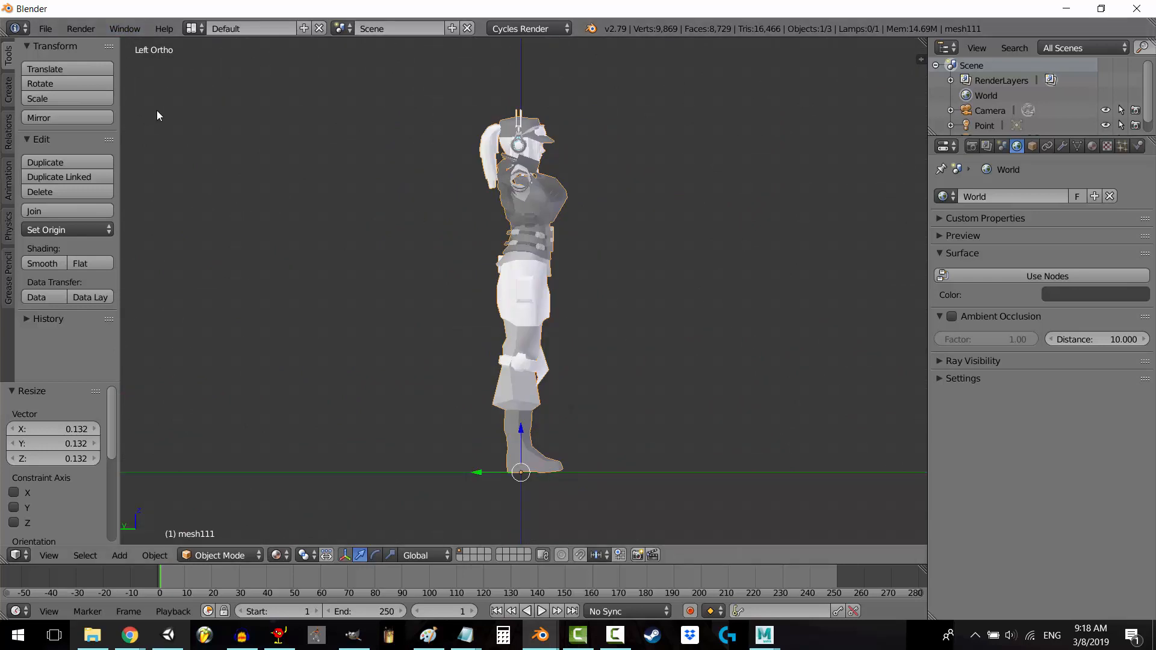
mouse_move(278, 214)
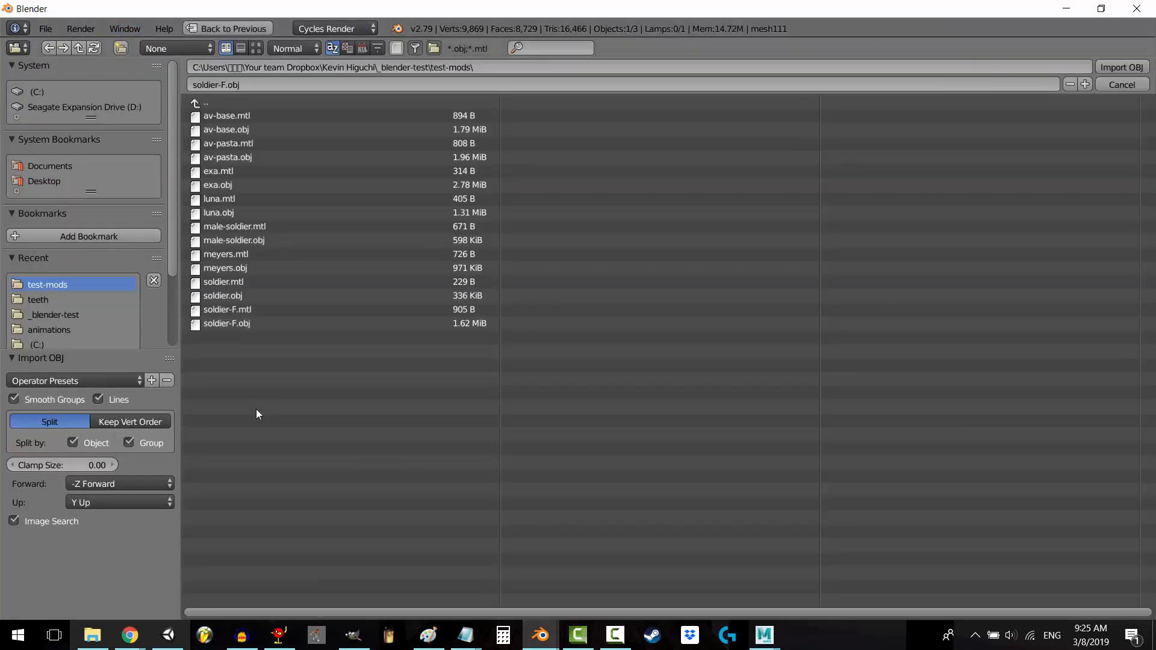
mouse_move(155, 408)
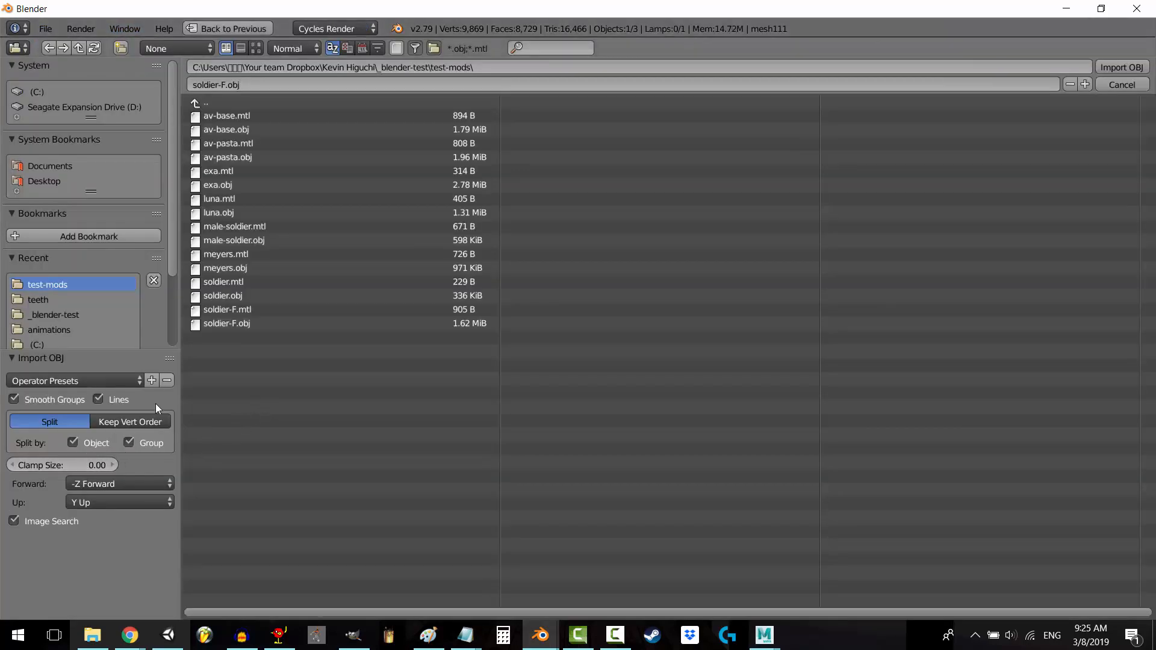
mouse_move(236, 212)
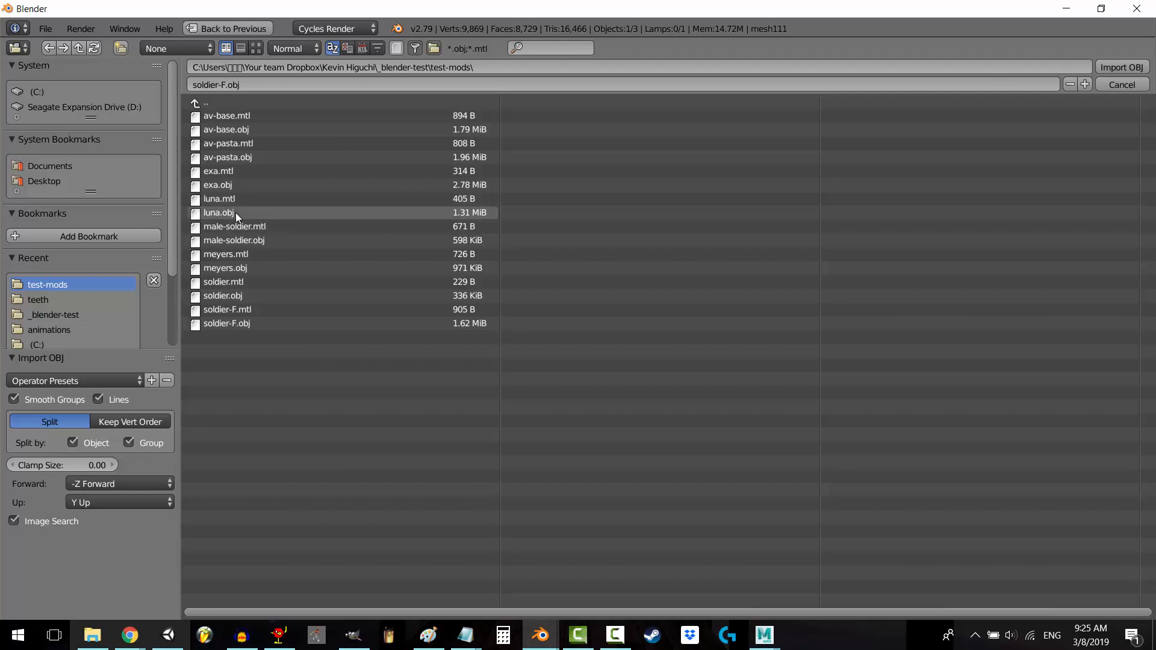
- Pick luna.obj with forward axis set to Z Forward, then cancel the import
click(218, 212)
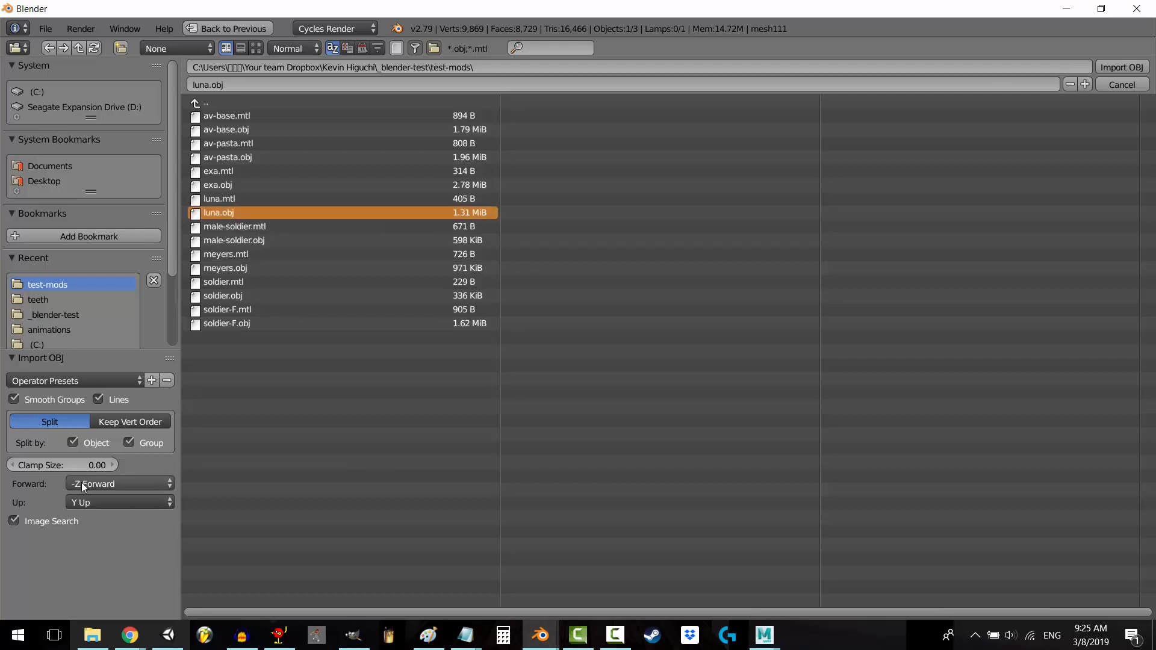
click(118, 484)
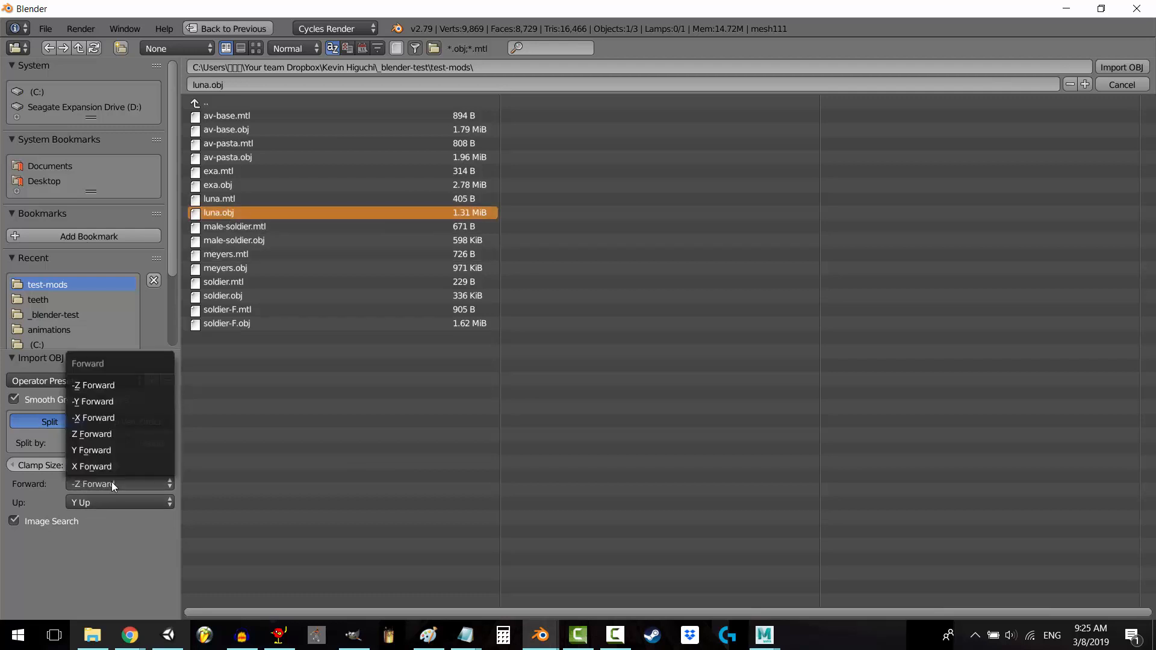
mouse_move(107, 433)
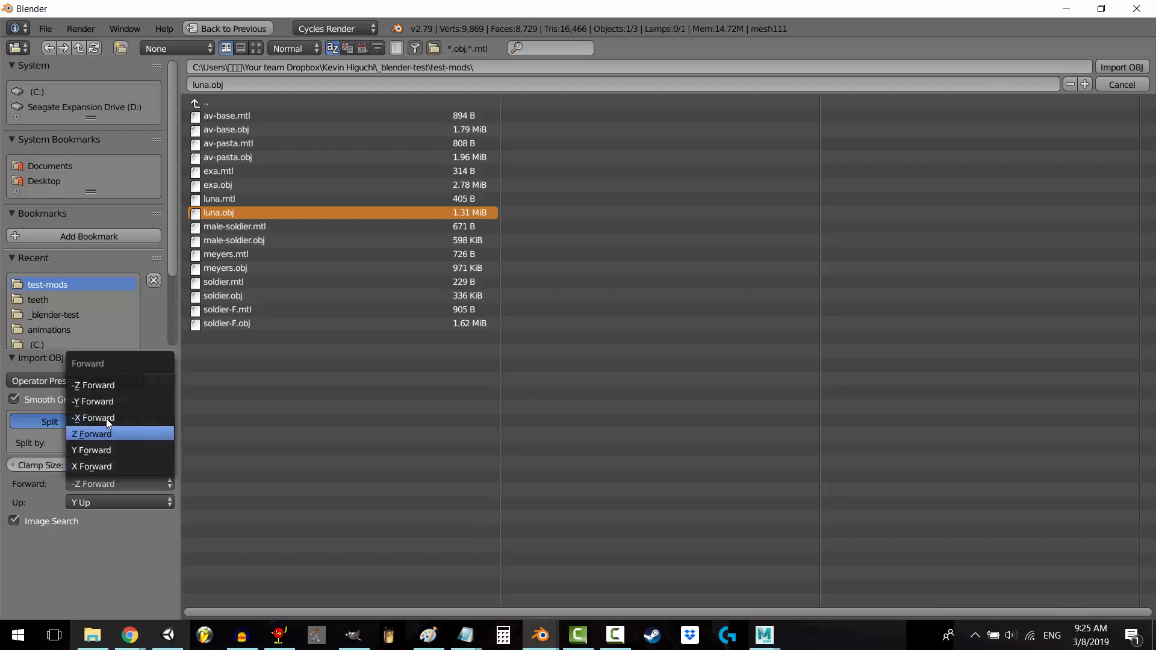
click(91, 433)
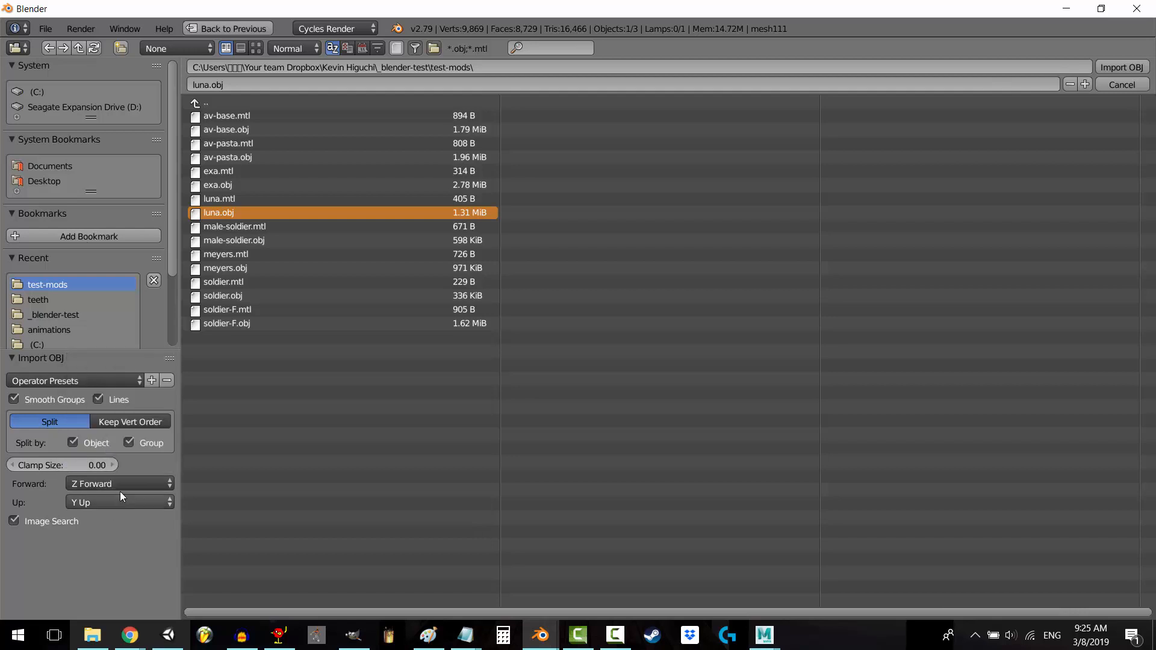
mouse_move(629, 302)
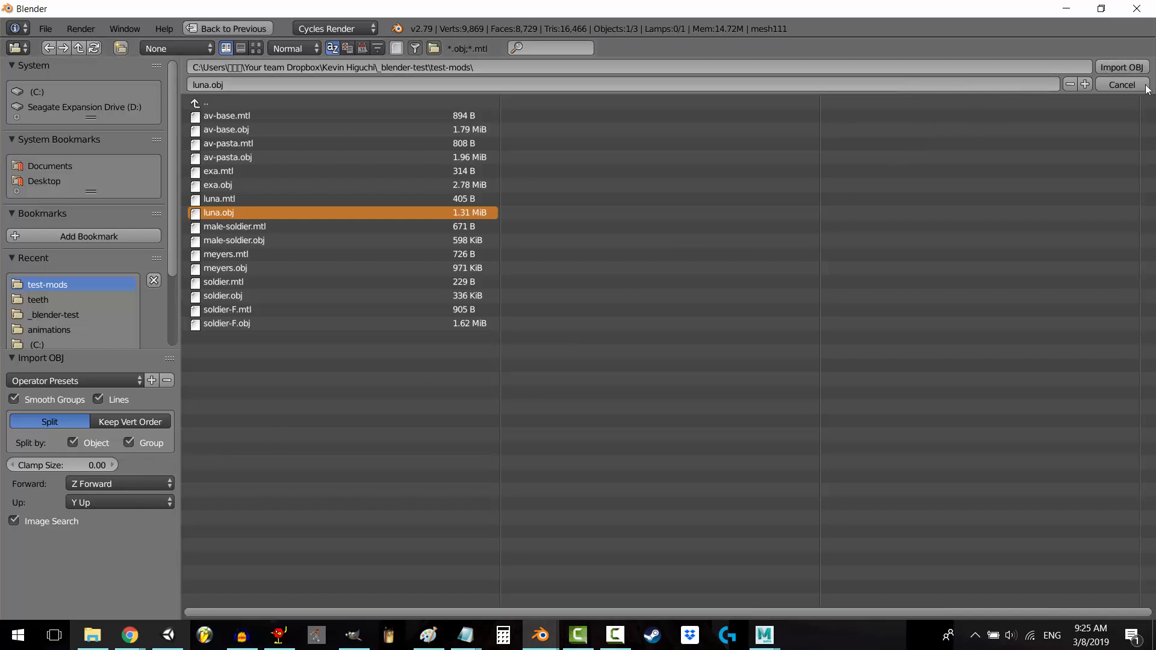
click(1121, 68)
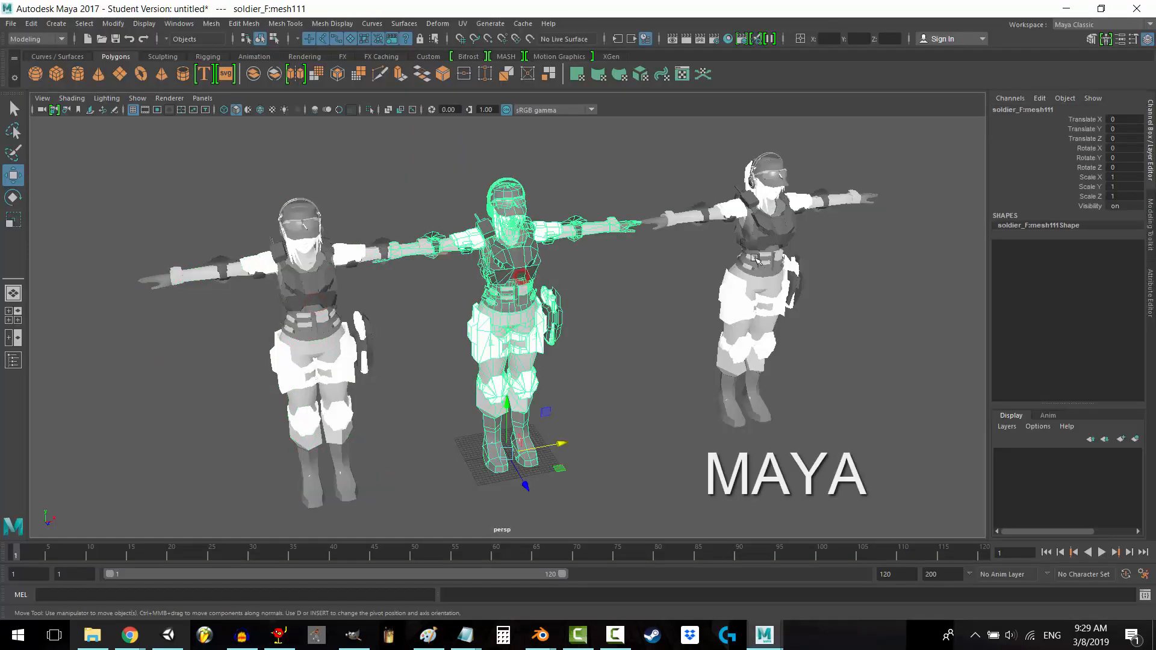
- Arrange three sff soldier copies side by side in Unity's scene
click(169, 634)
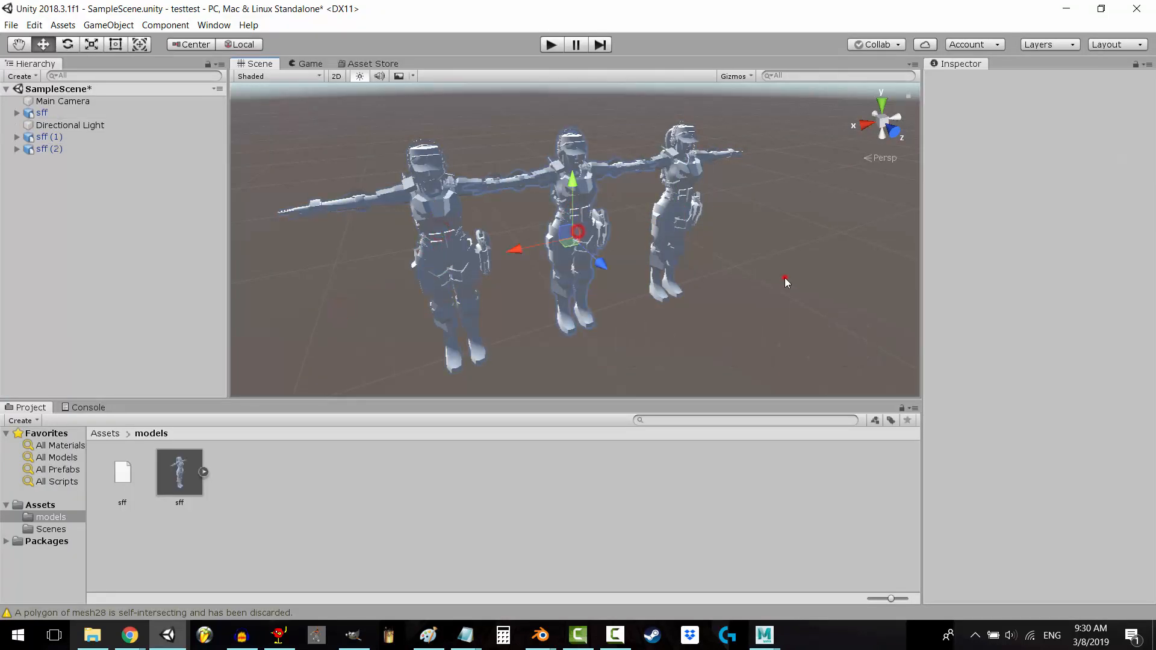
- Move the last duplicated soldier copy into line beside the other two along X
click(539, 635)
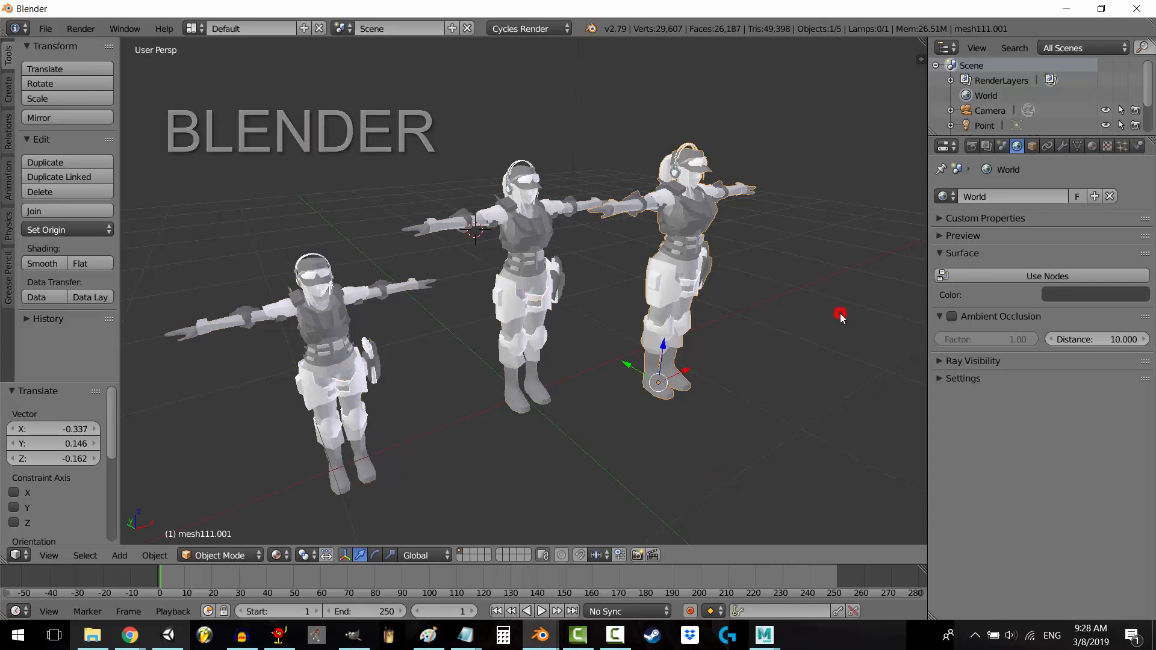
click(308, 321)
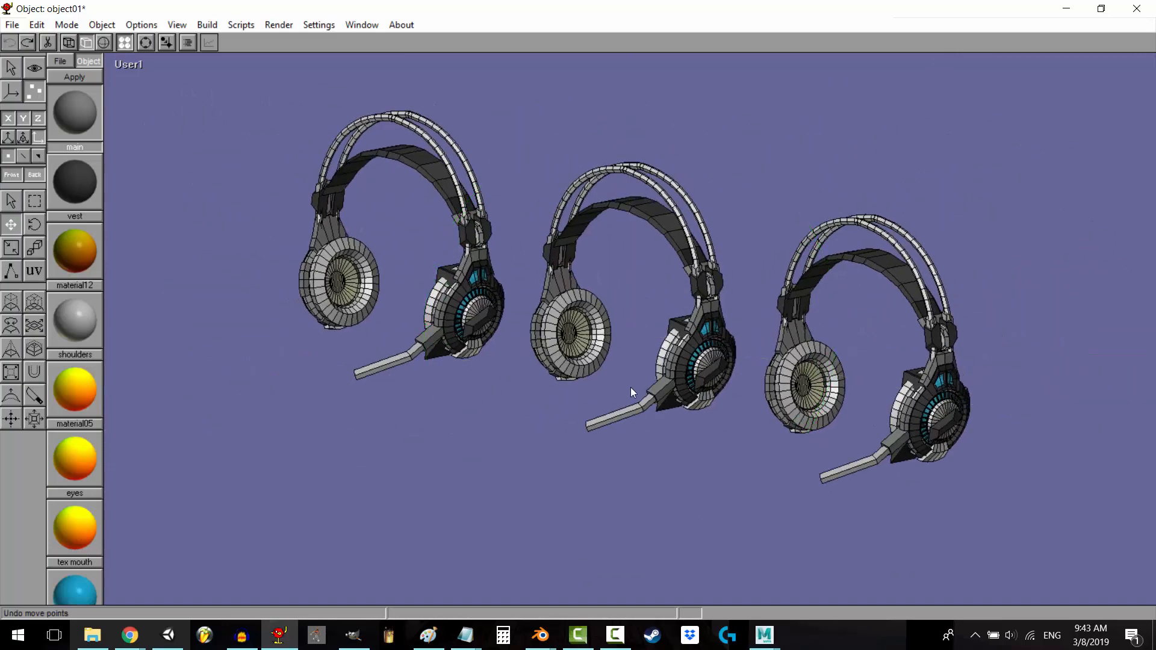
click(104, 42)
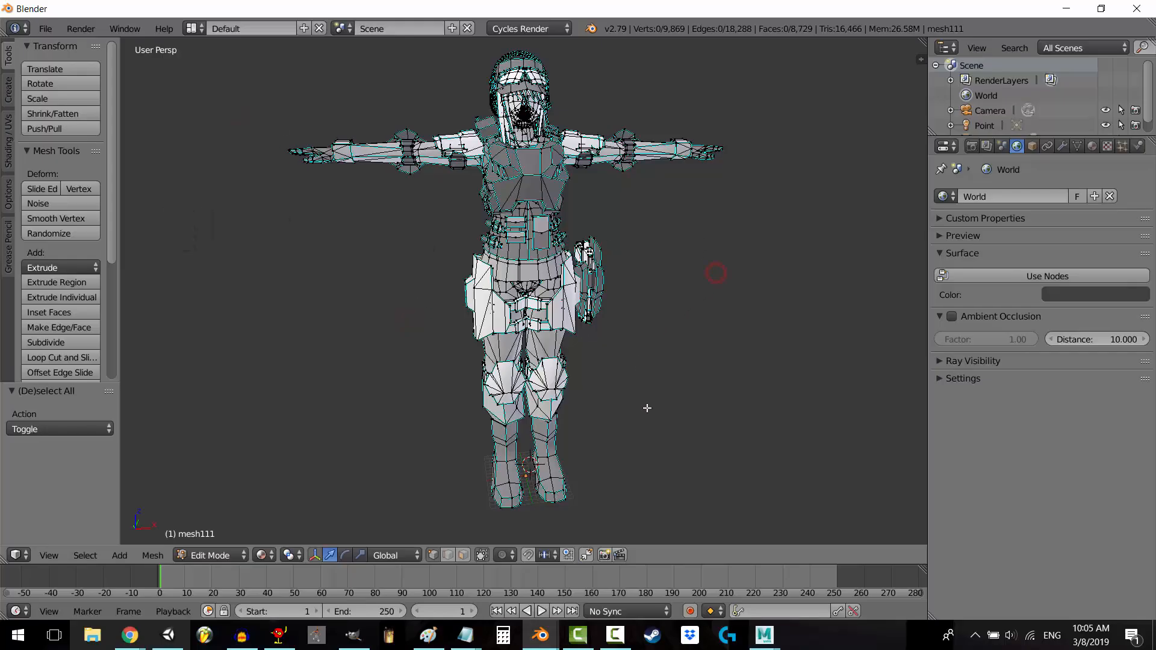
- Box-select the soldier's torso and arm faces in Edit Mode, leaving the legs unselected
click(91, 635)
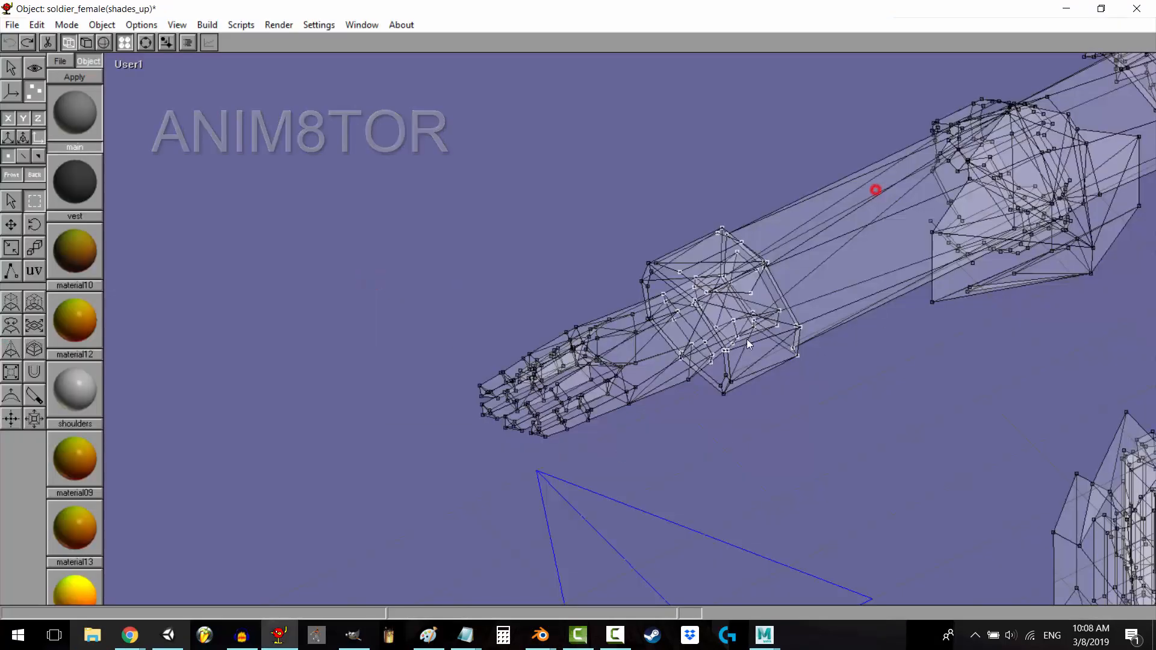
click(539, 634)
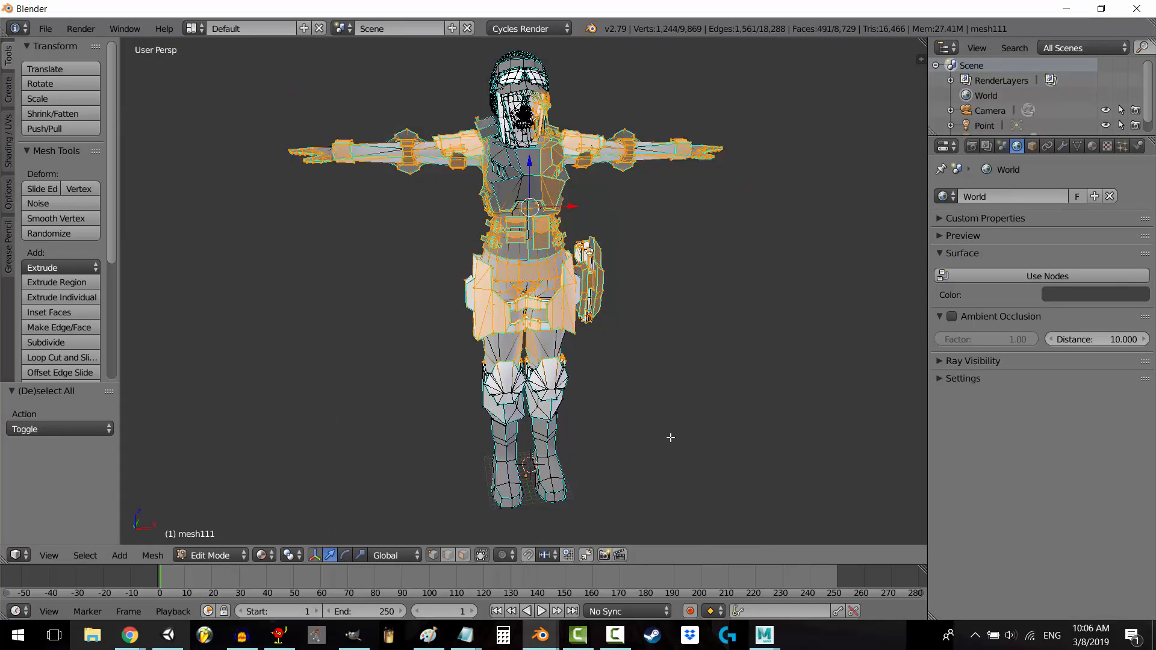
click(241, 634)
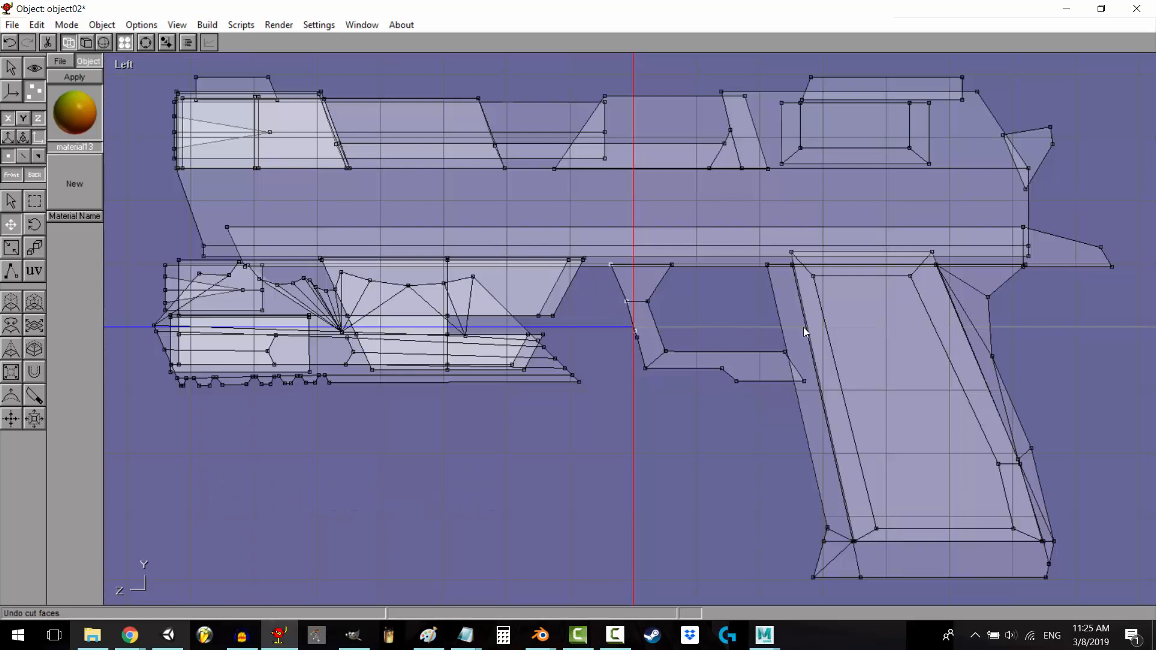
- Select one small side face of the pistol model in Point Edit mode for rotation
click(540, 635)
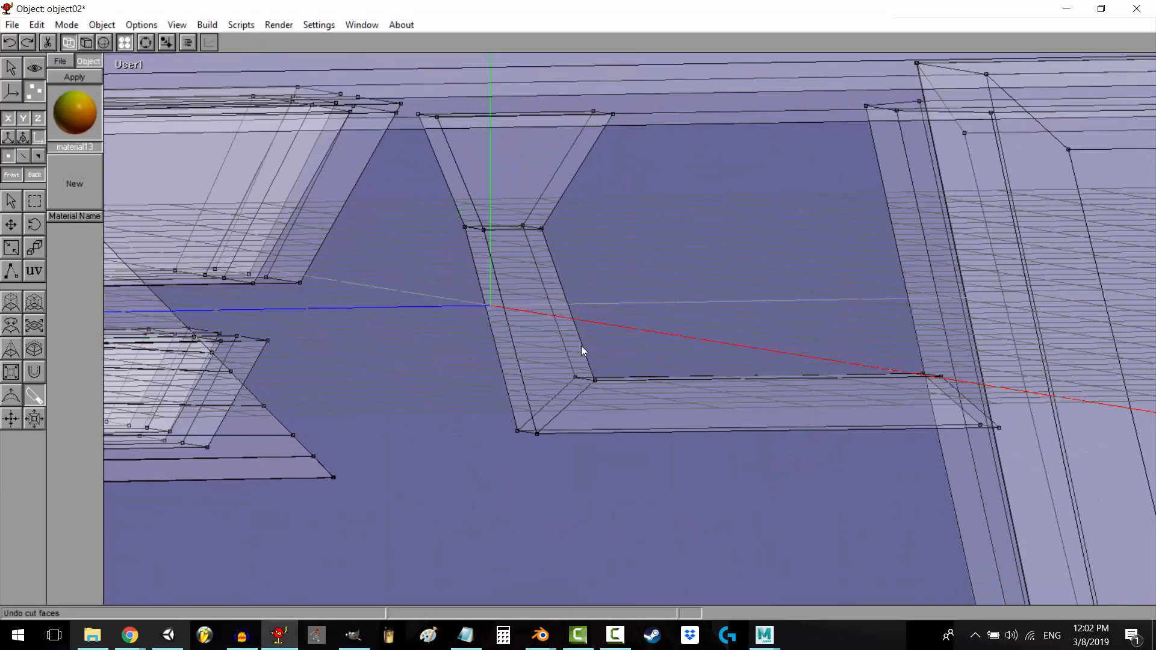
mouse_move(684, 381)
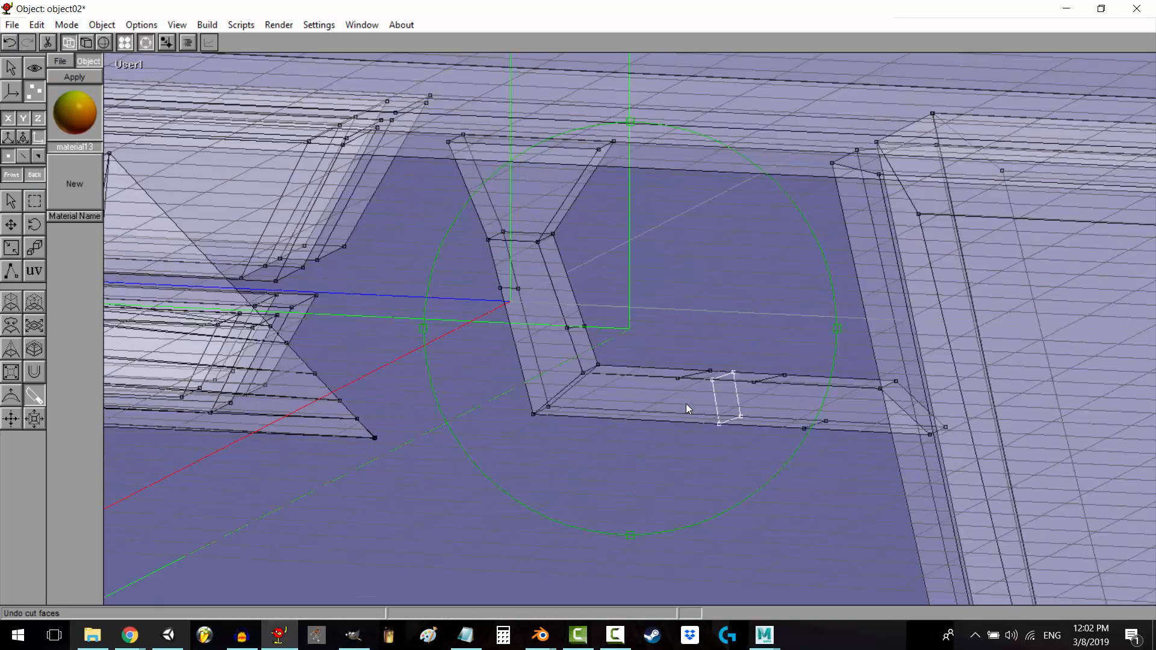
click(540, 634)
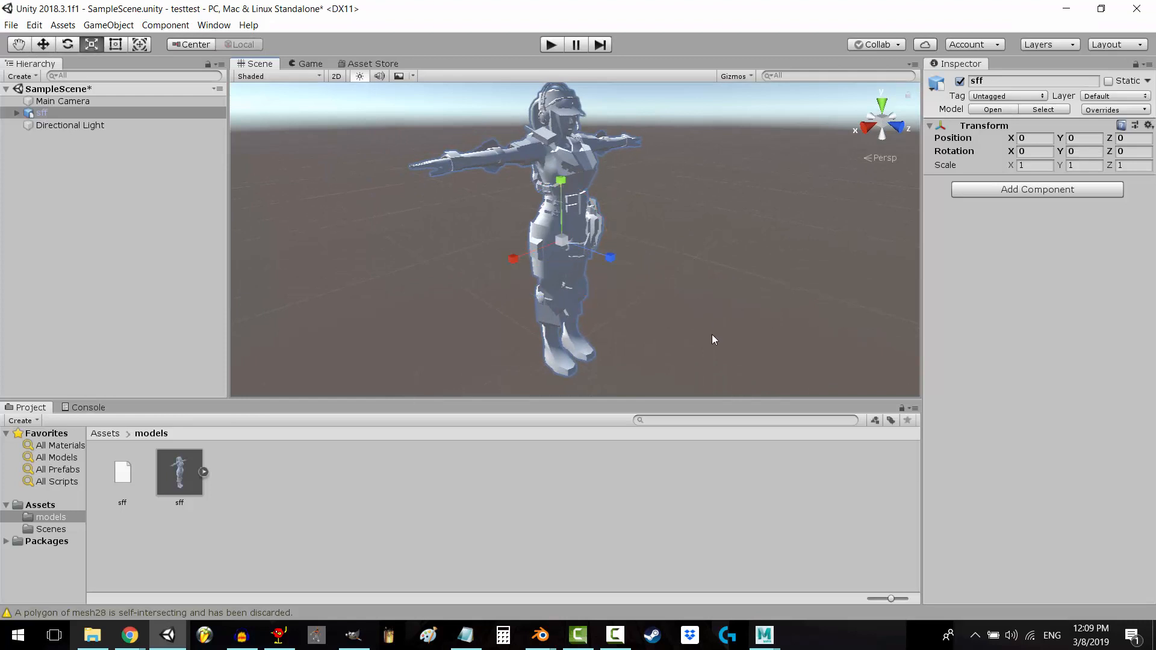
- Pick the sff soldier in Unity's Hierarchy and show its Scale gizmo
click(540, 635)
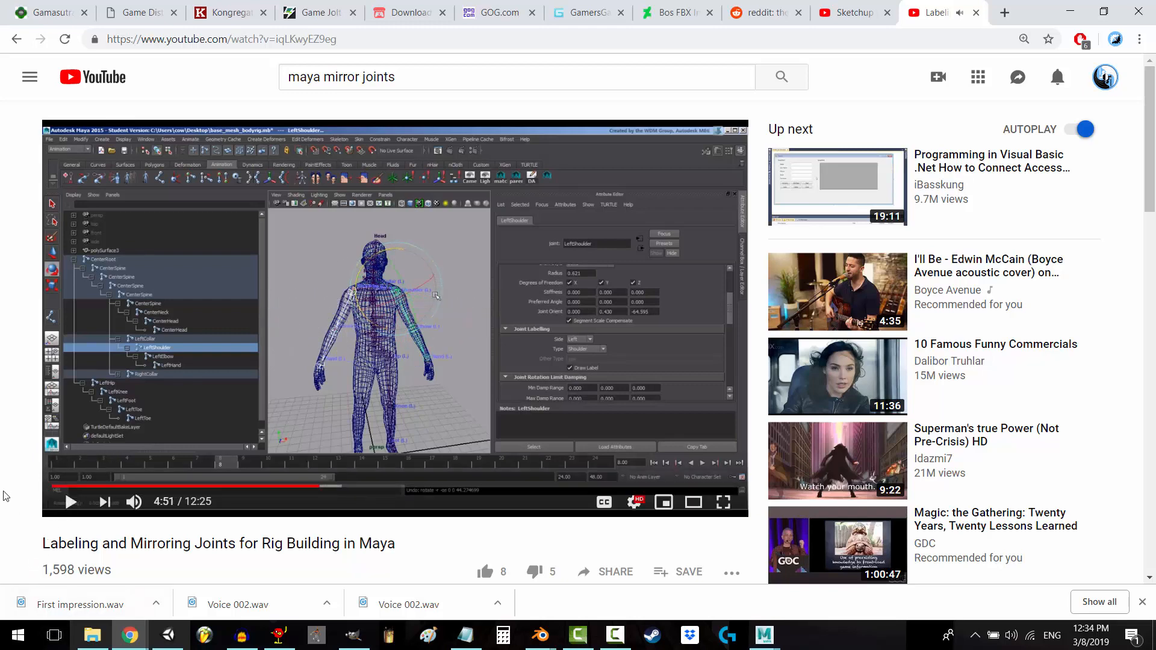
- Play the 'Labeling and Mirroring Joints for Rig Building in Maya' YouTube tutorial
click(540, 634)
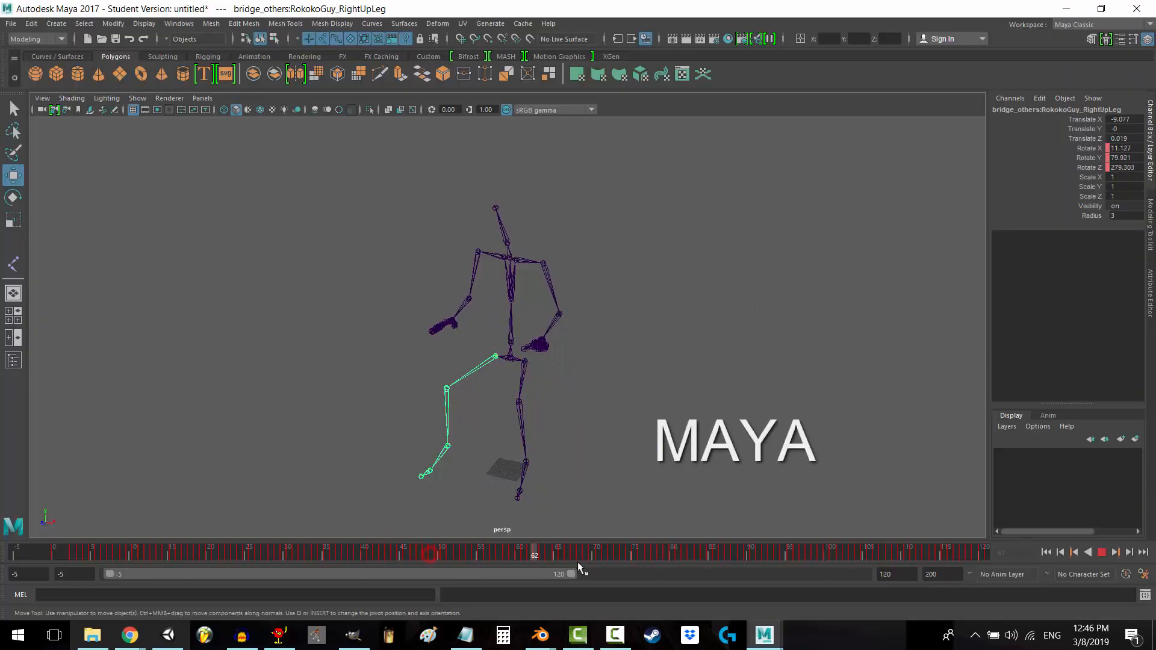
- Show the RightUpLeg joint's full attributes including Joint Labelling in Maya's Attribute Editor
click(466, 552)
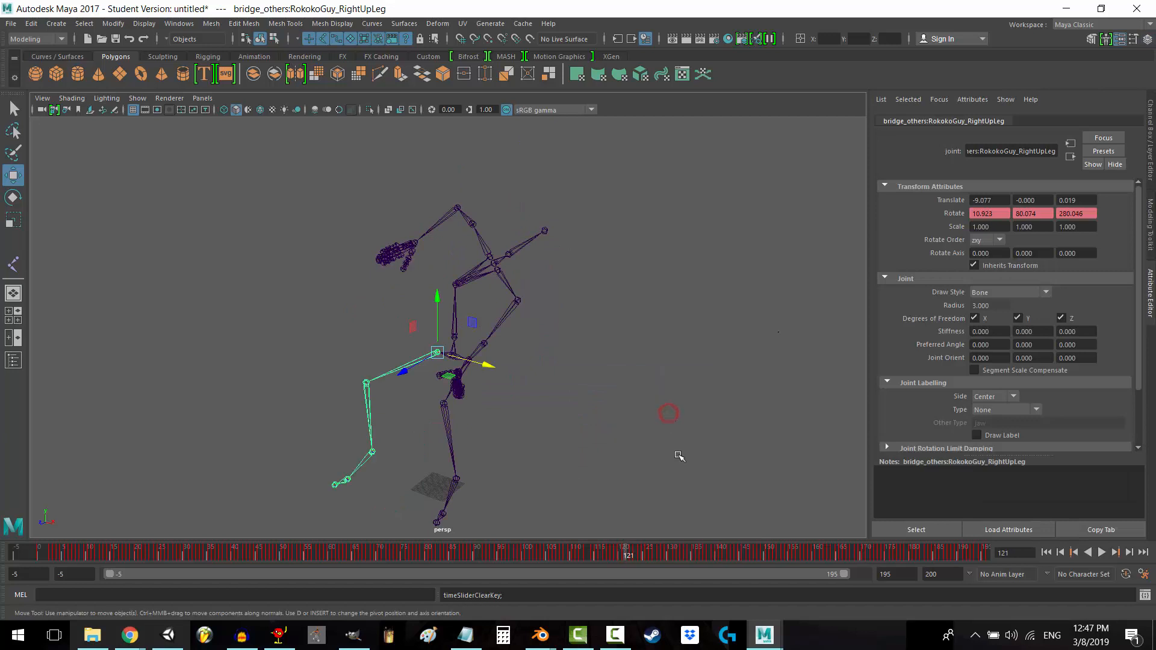
click(539, 634)
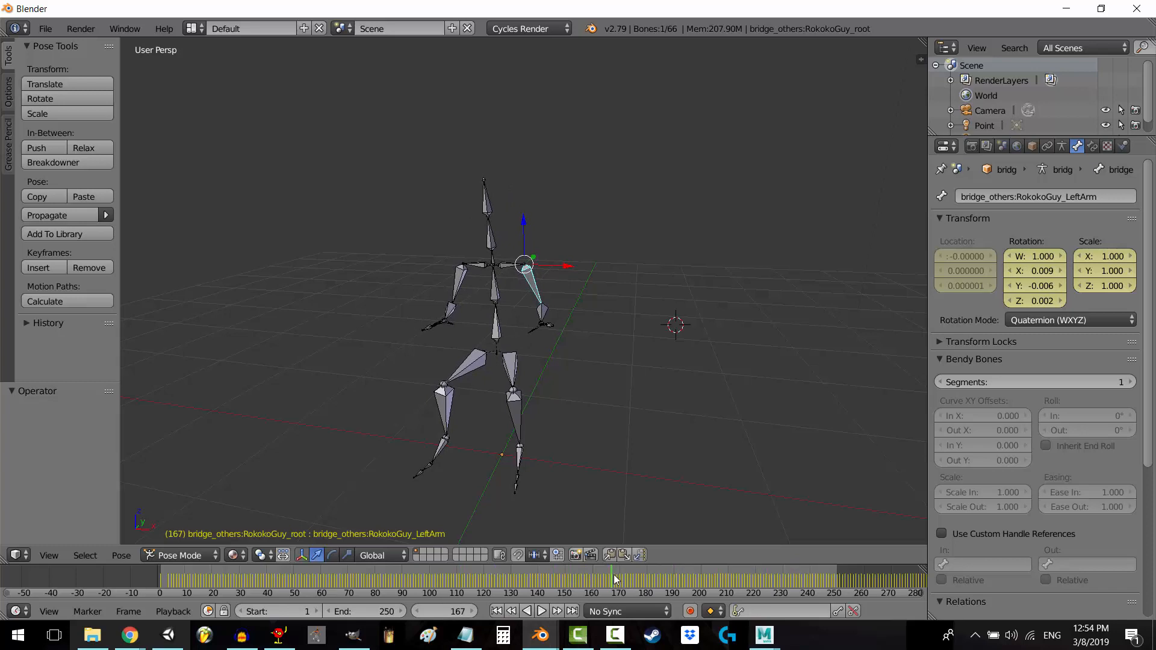
- Switch the main 3D View area to the Graph Editor showing the RokokoGuy rig's curves
click(14, 555)
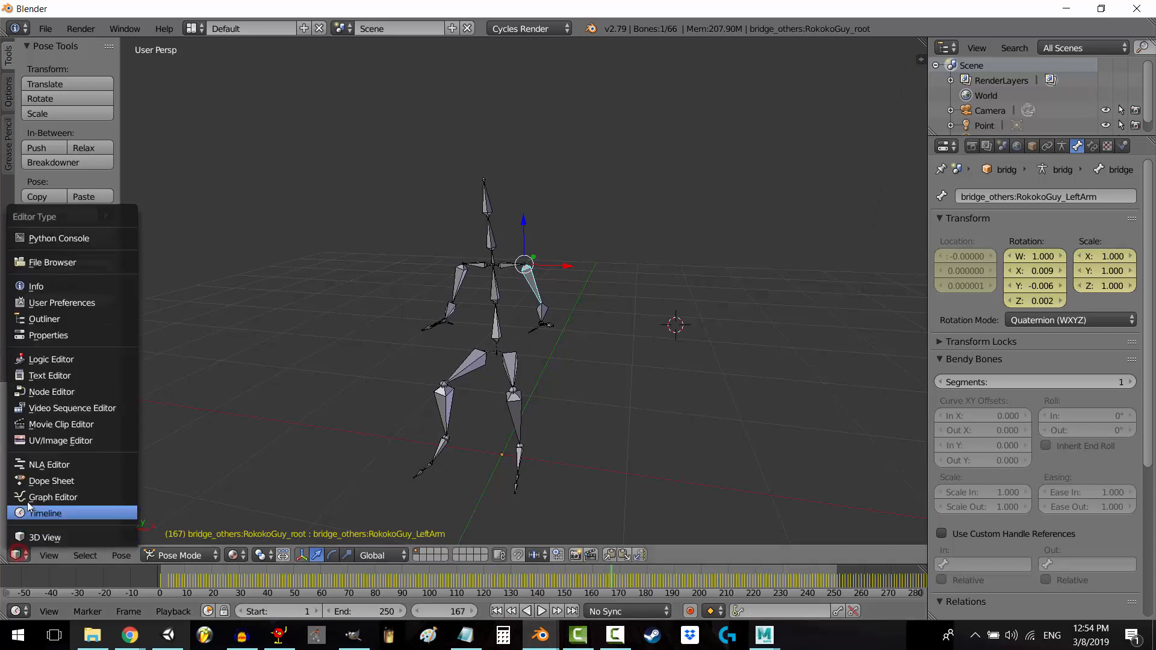
click(53, 497)
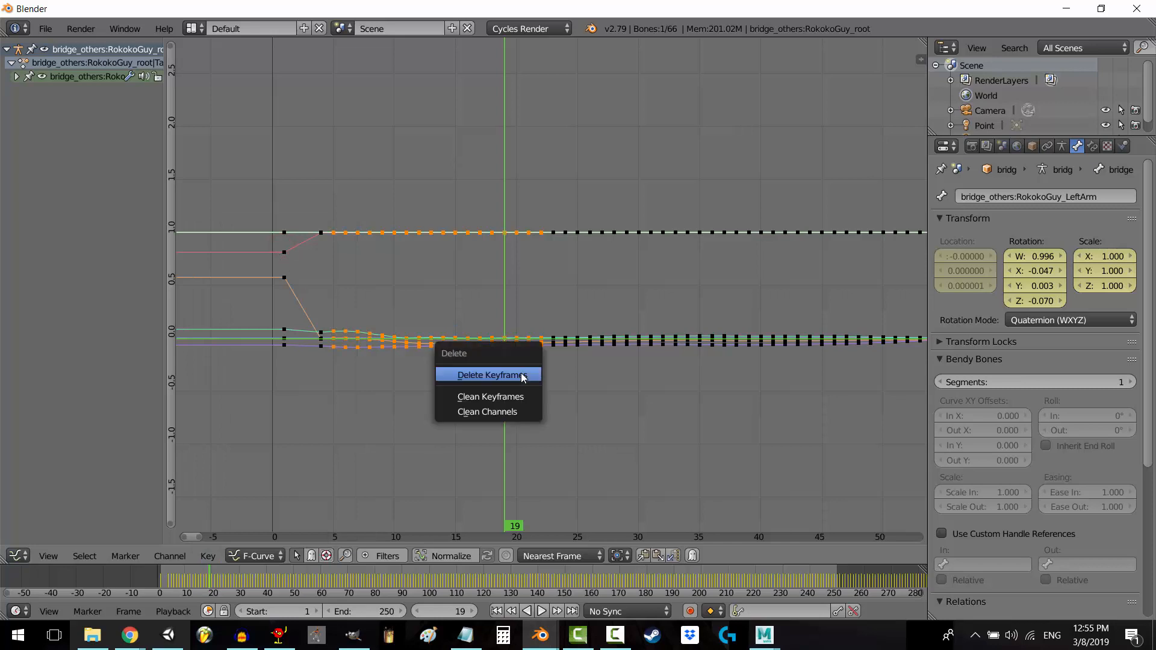
- Delete the left arm's keyframes between frames 4 and 22 in the Graph Editor
click(489, 375)
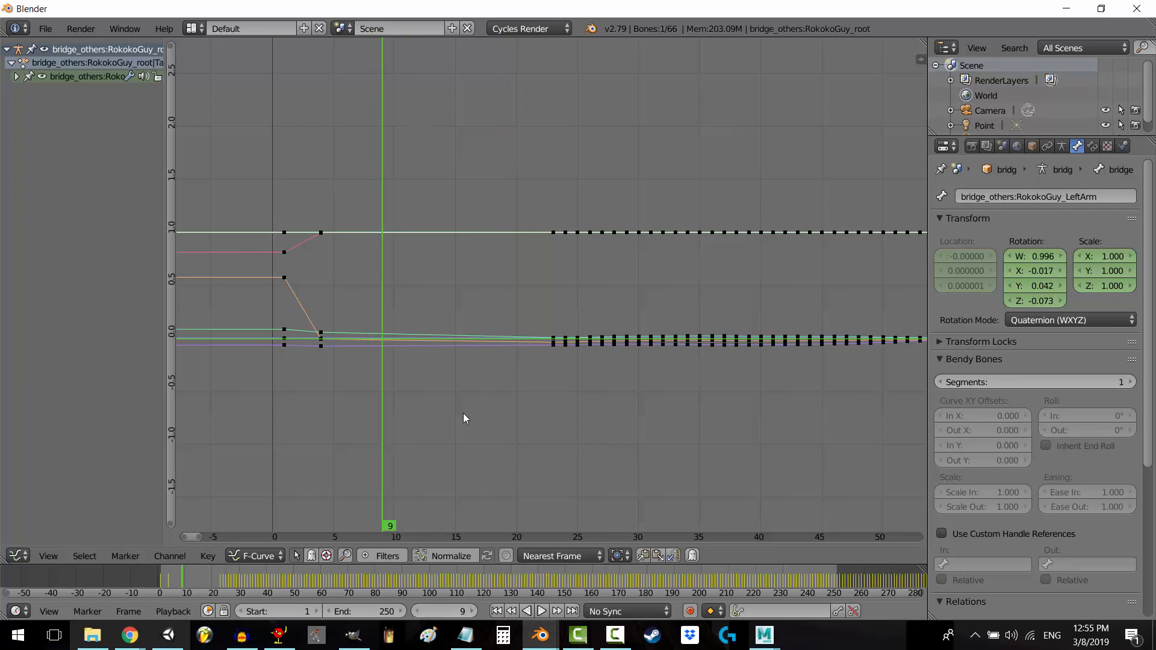
click(207, 555)
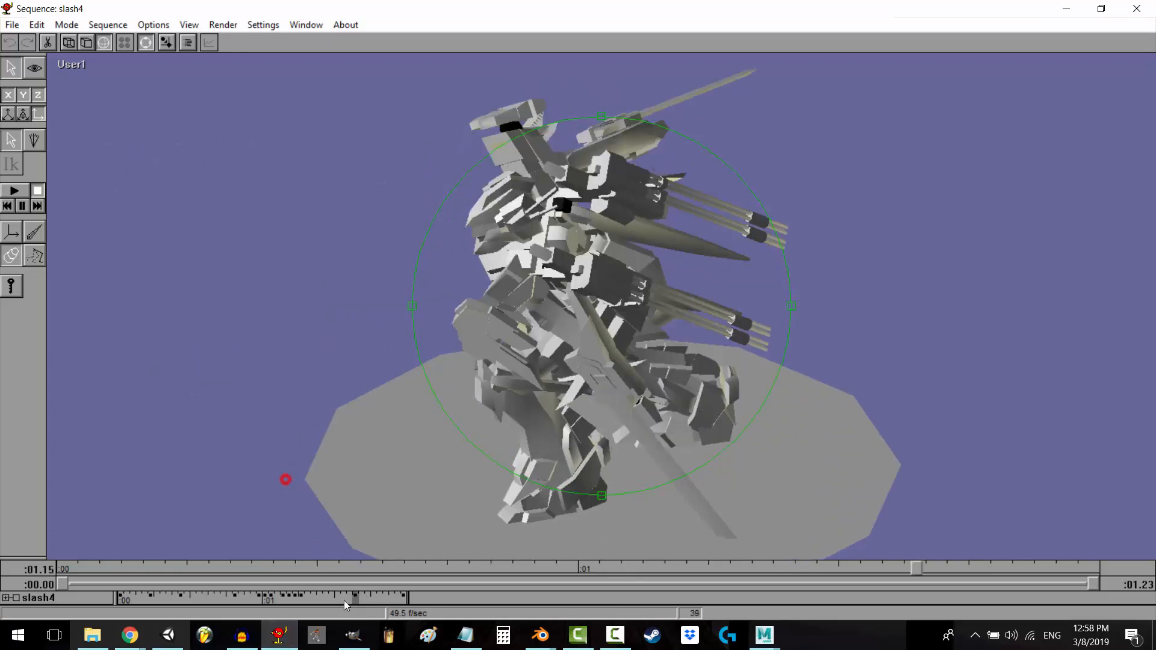
mouse_move(763, 635)
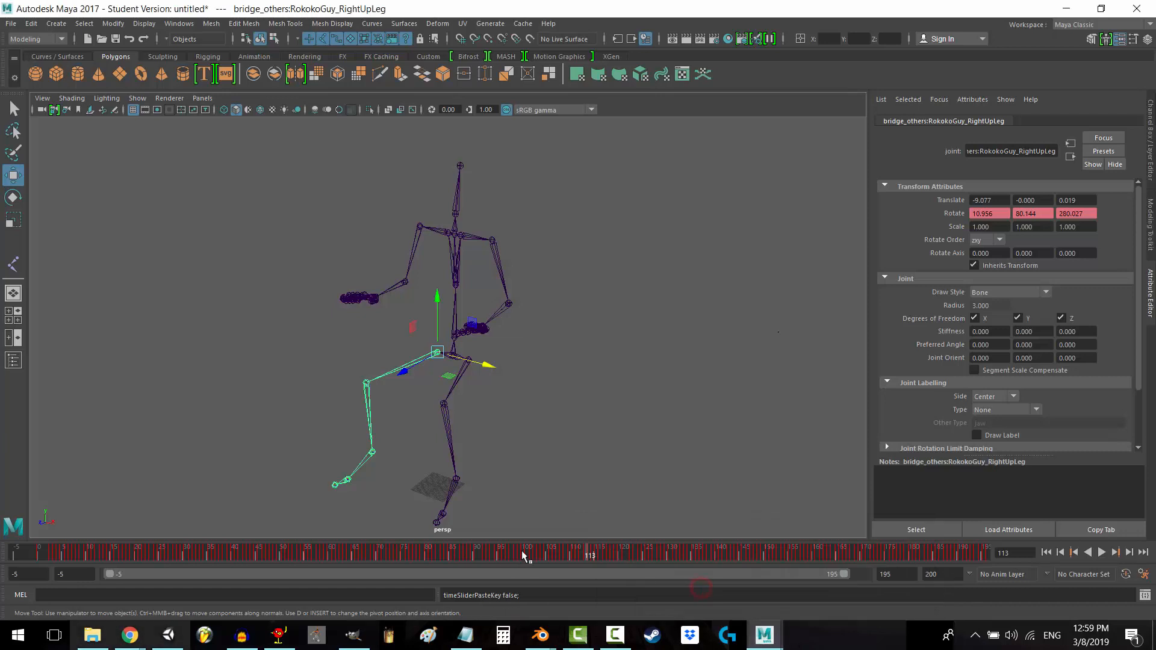
- Jump Maya's Time Slider to frame 49 to pose the skeleton there
click(278, 553)
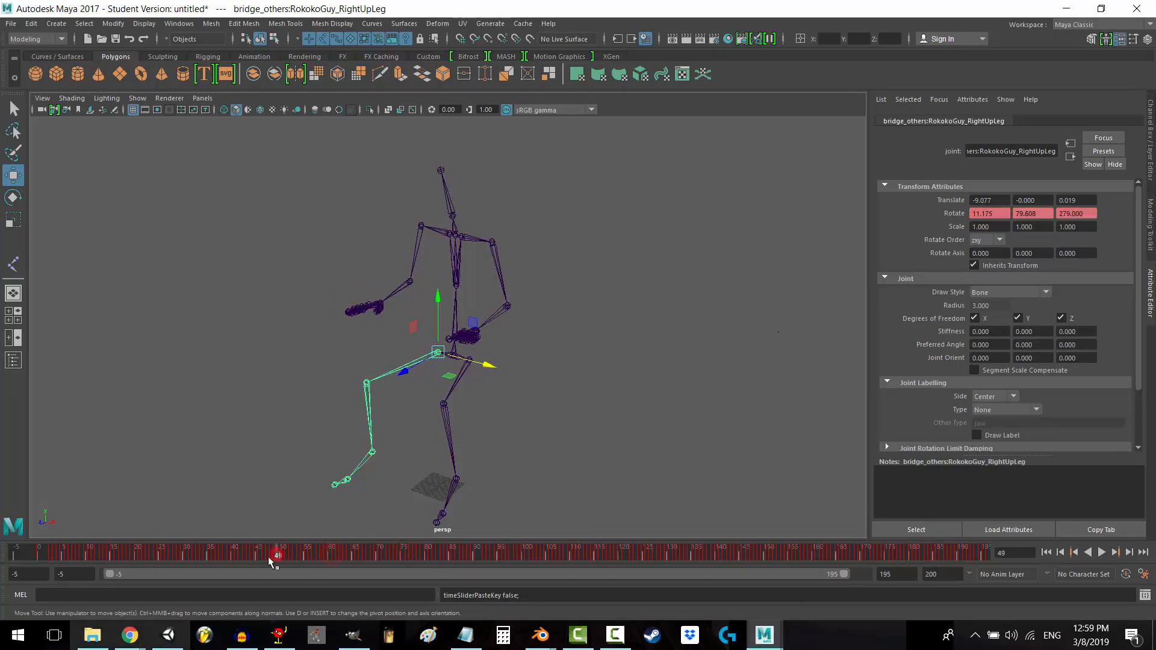